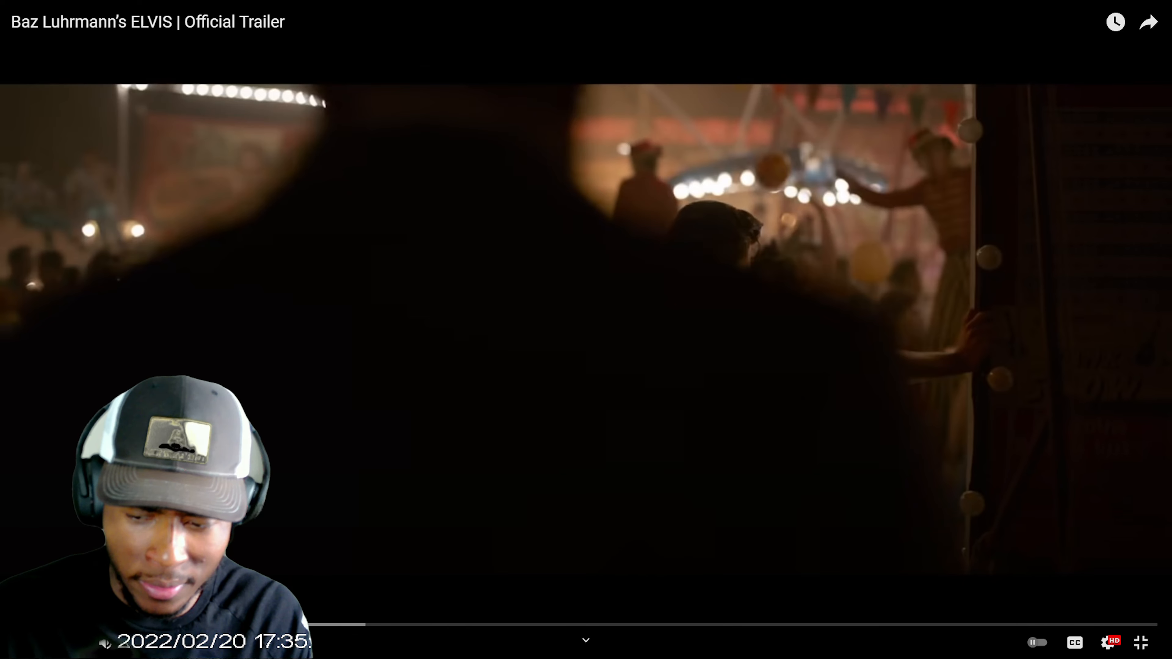
- Watch the ELVIS official trailer in fullscreen, then bring up a new blank Chrome tab
{"action": "left_click", "coordinate": [1143, 642]}
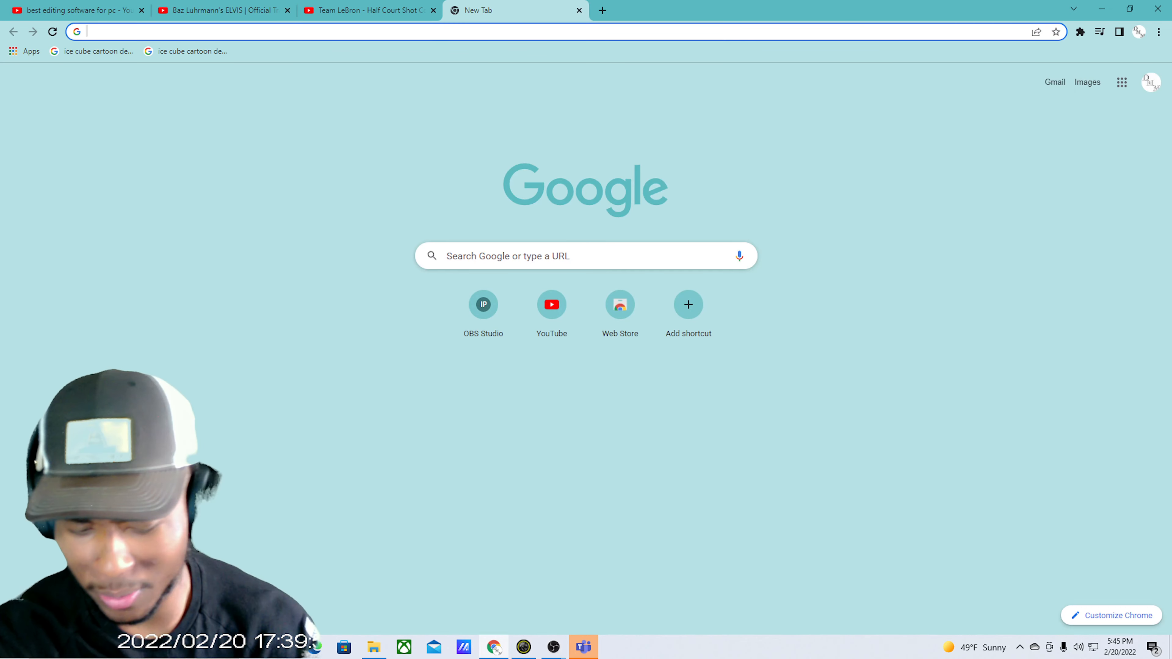
- Search Google for 'elvis presley inspiration' from the address bar
{"action": "type", "text": "elvis presley"}
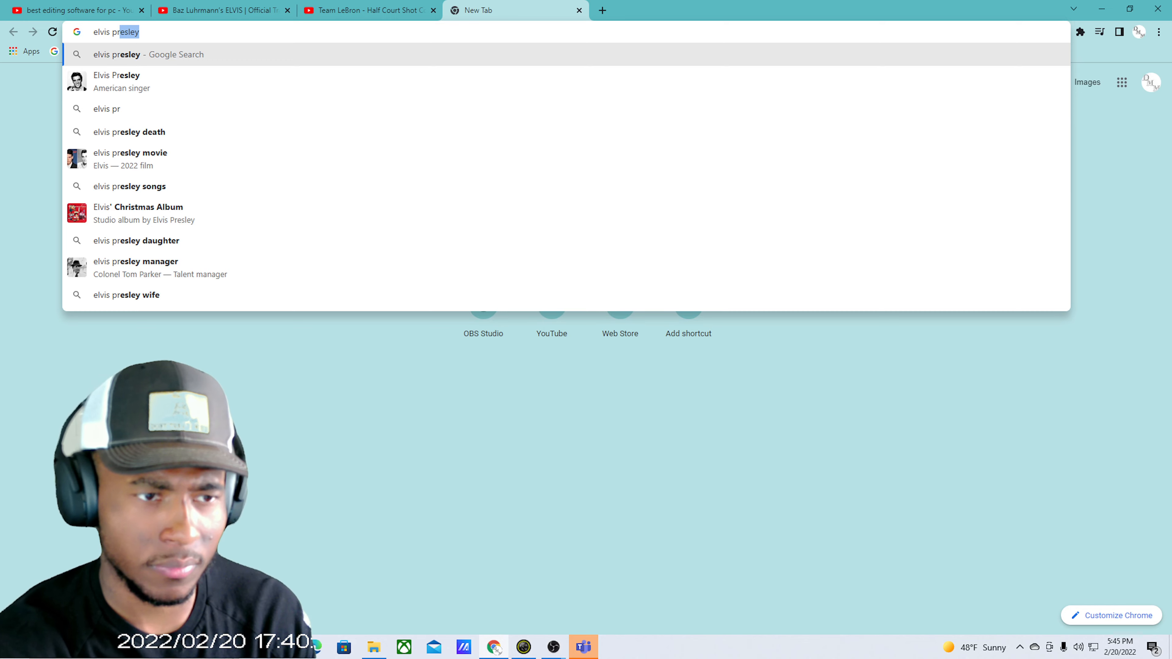
{"action": "type", "text": "\" \""}
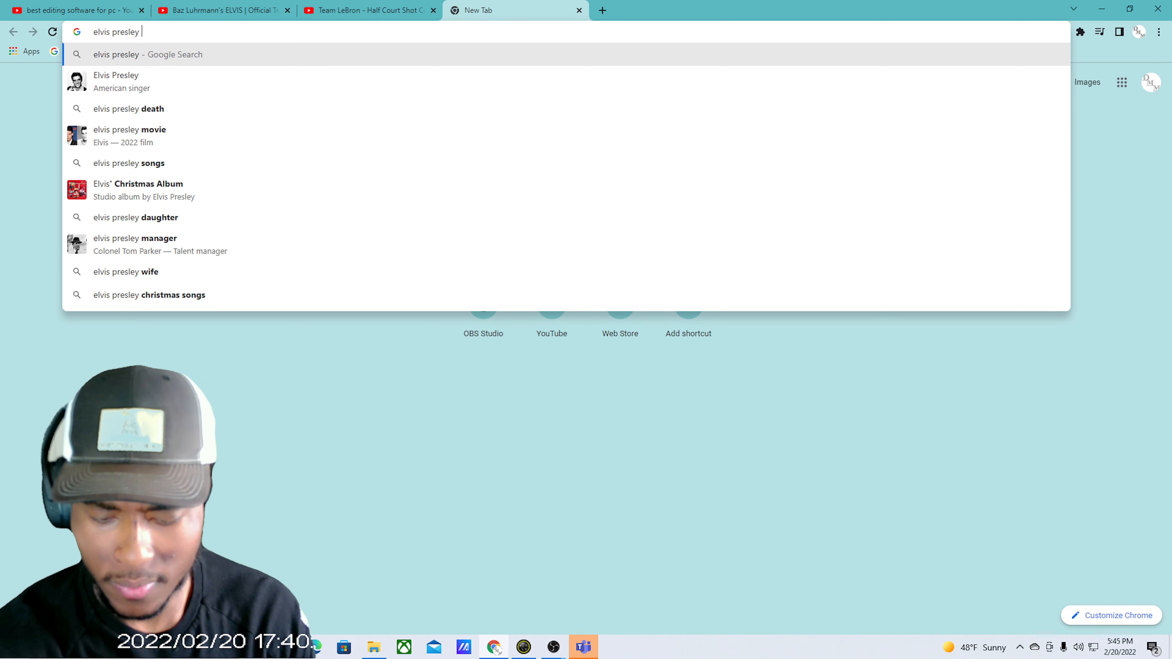
{"action": "type", "text": "ins"}
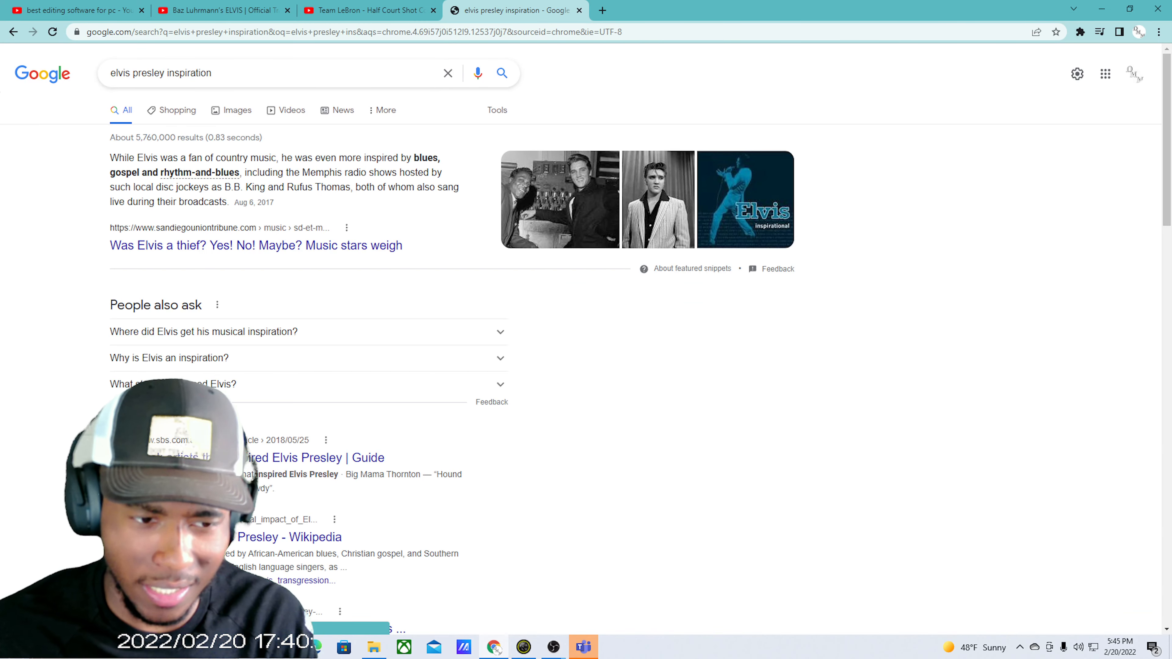
- Return to the Baz Luhrmann ELVIS trailer tab showing its end-of-video suggestions
{"action": "left_click_drag", "start_coordinate": [218, 157], "coordinate": [236, 173]}
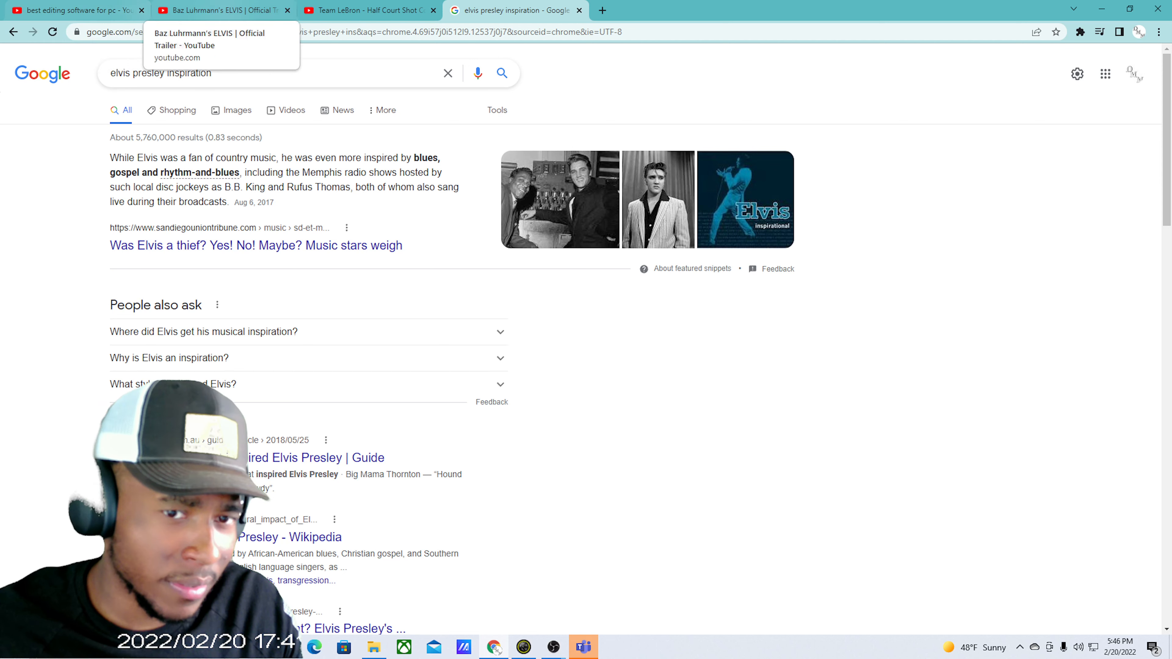
{"action": "left_click", "coordinate": [220, 10]}
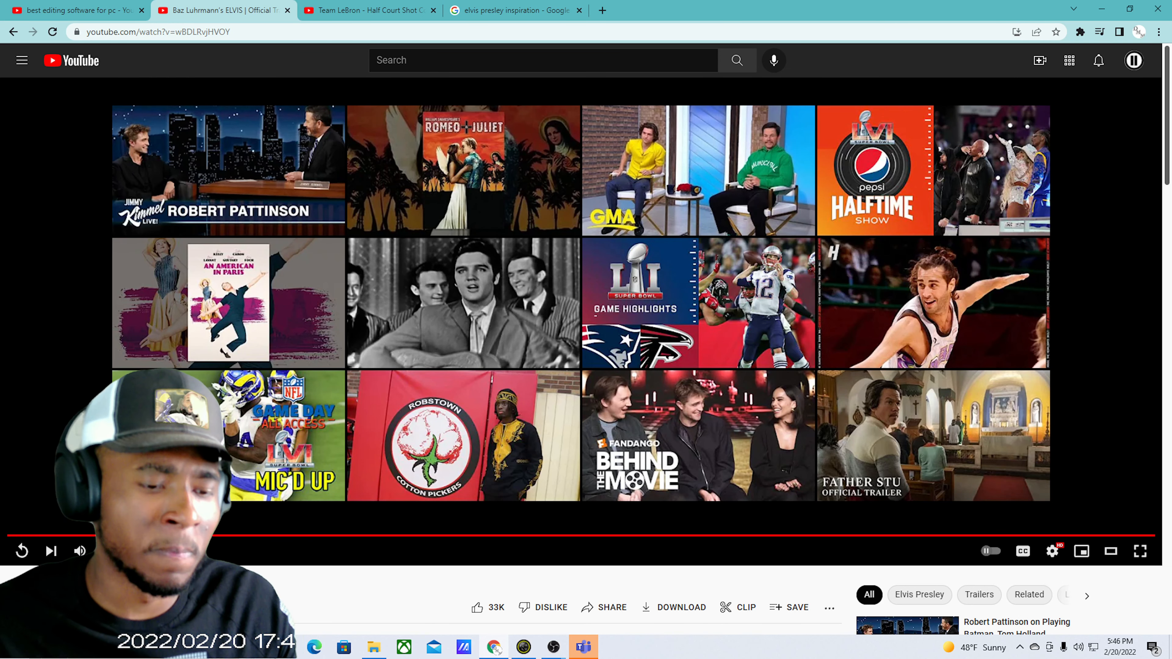